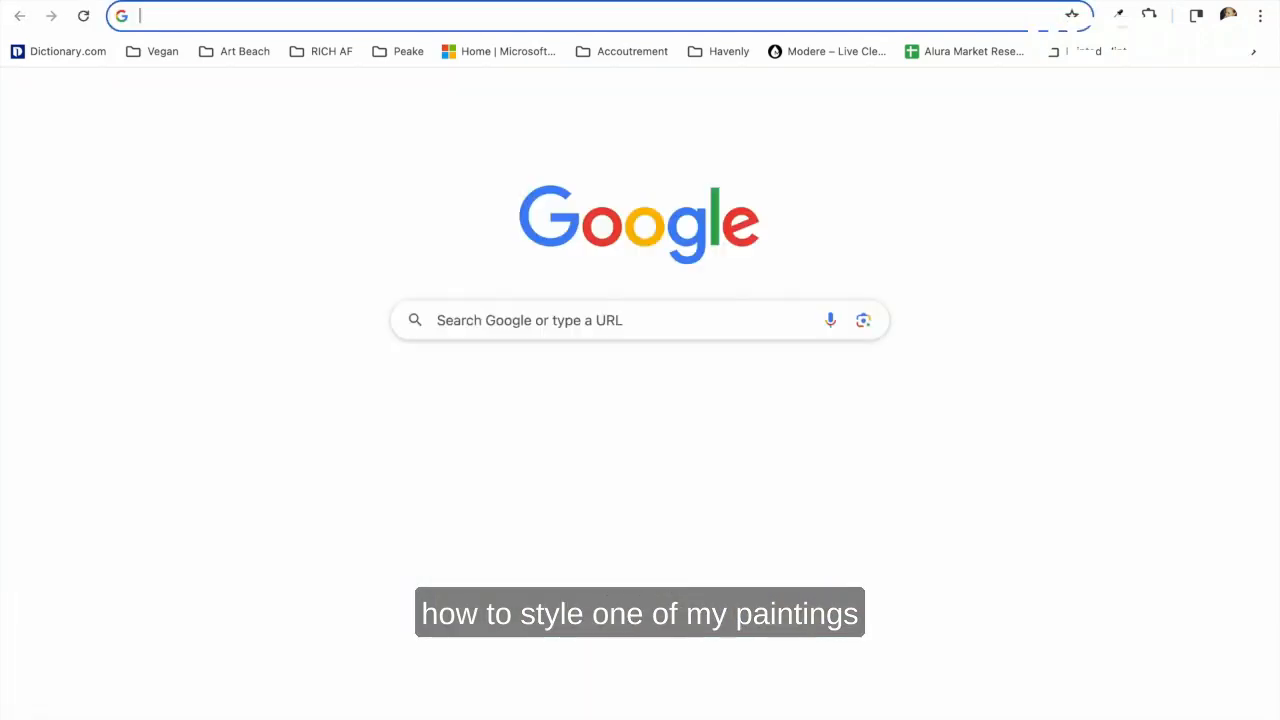
Search Google for 'bali bedroom' inspiration
text(bali bedroom)
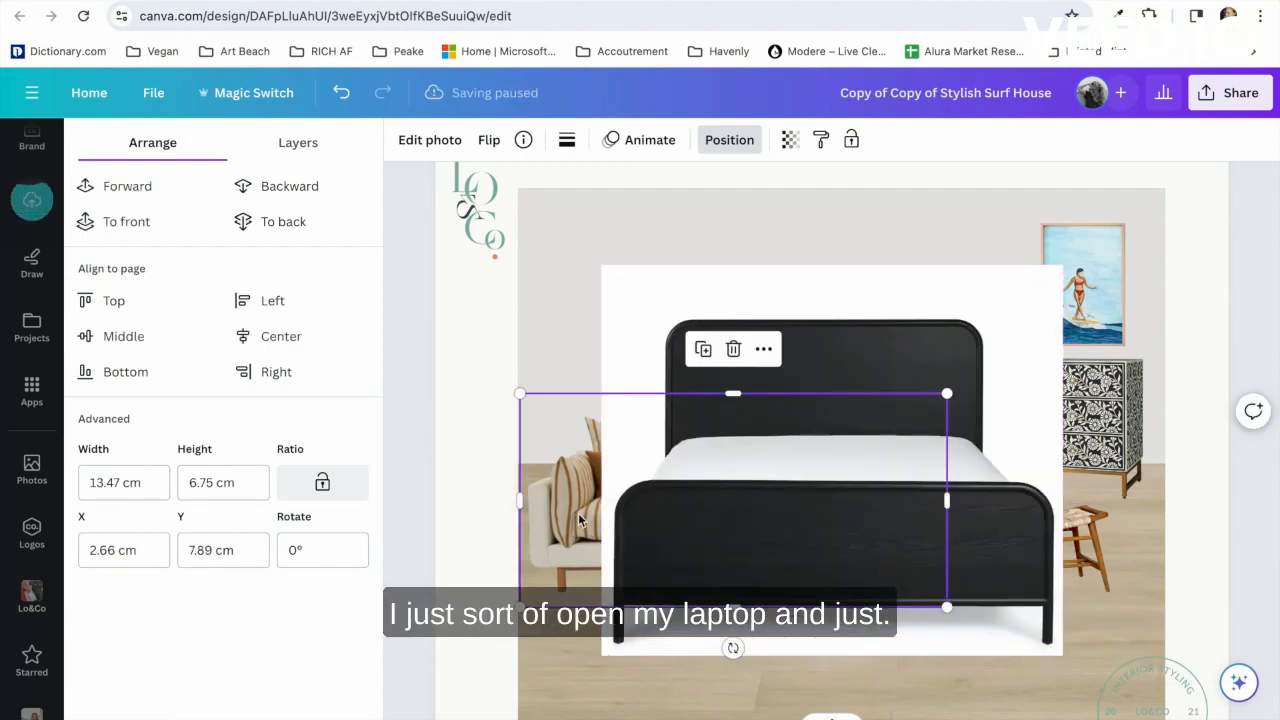
Bring up photo effects for the black bed and nudge it on the board
click(428, 140)
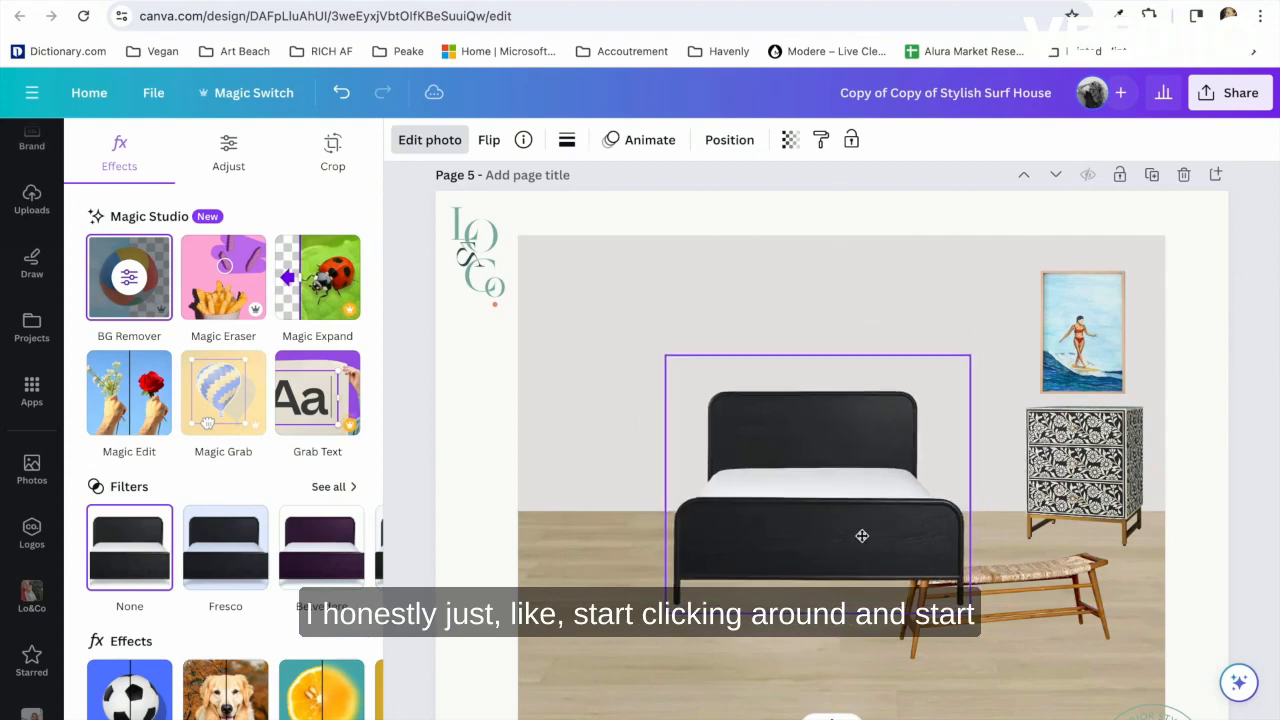
drag(970, 356, 1004, 320)
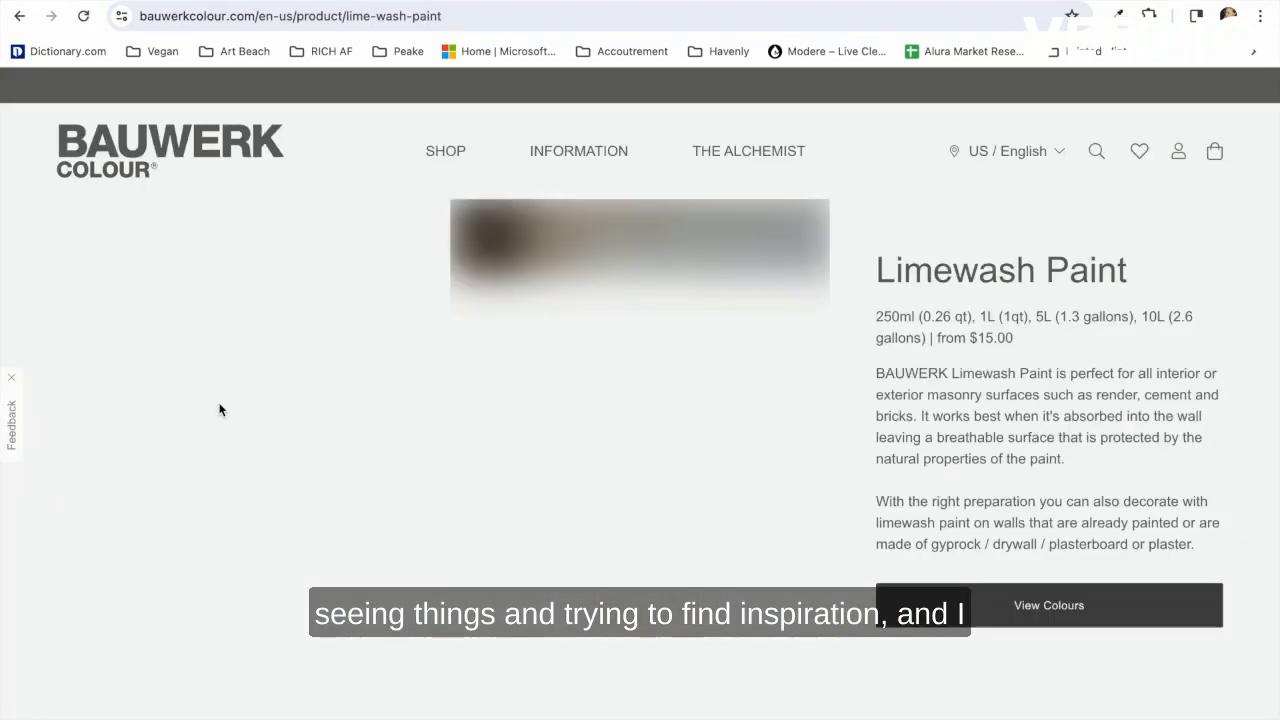
Browse the Colour Lab limewash colour swatches on Bauwerk Colour
click(1048, 604)
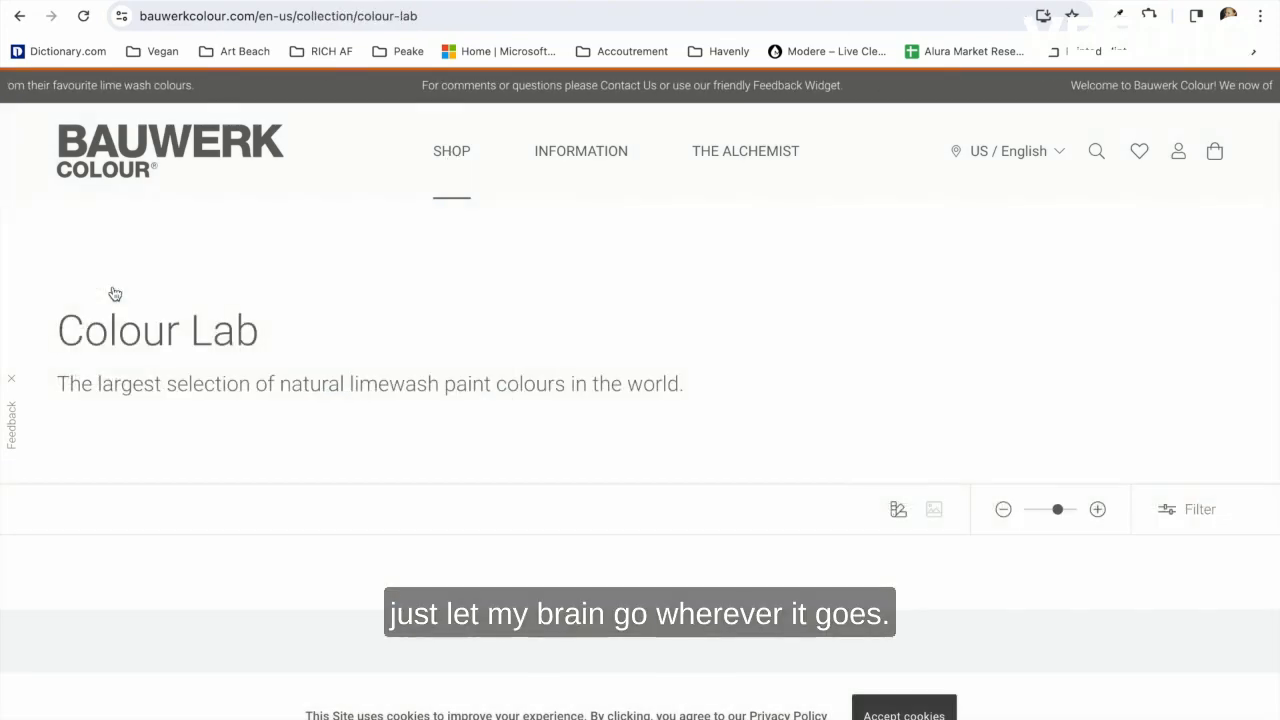
scroll(down, 3)
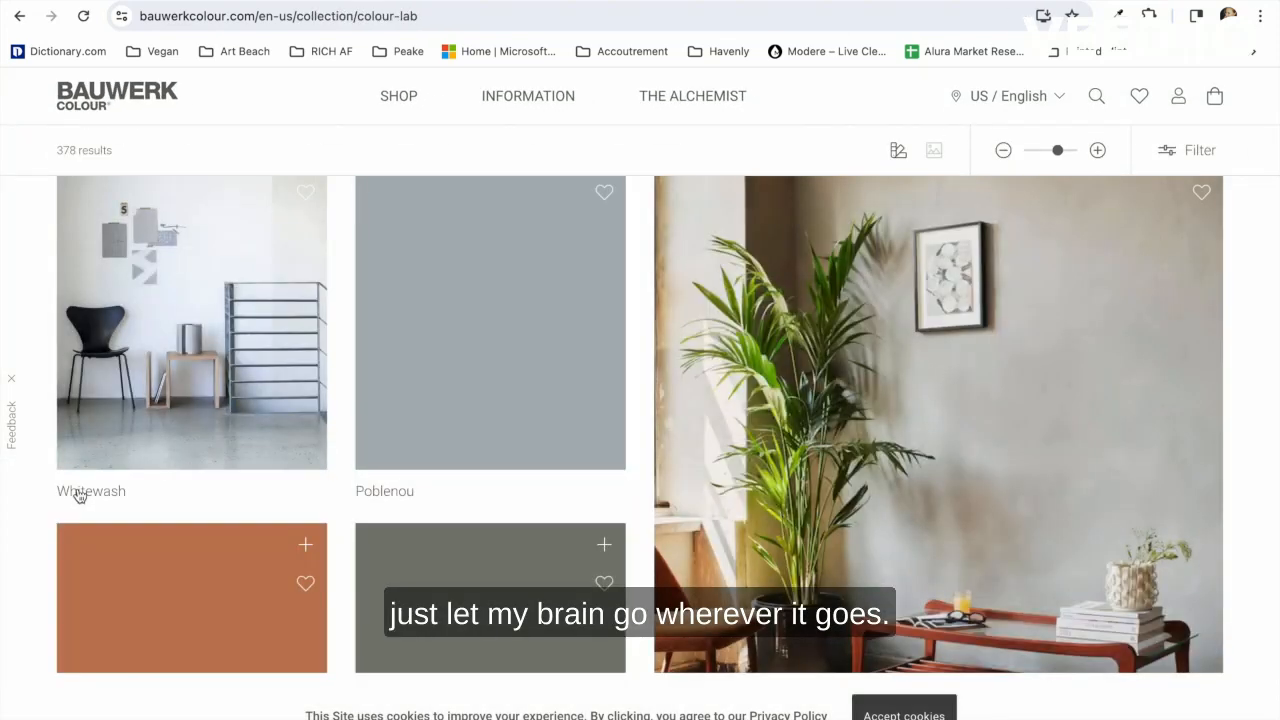
scroll(down, 3)
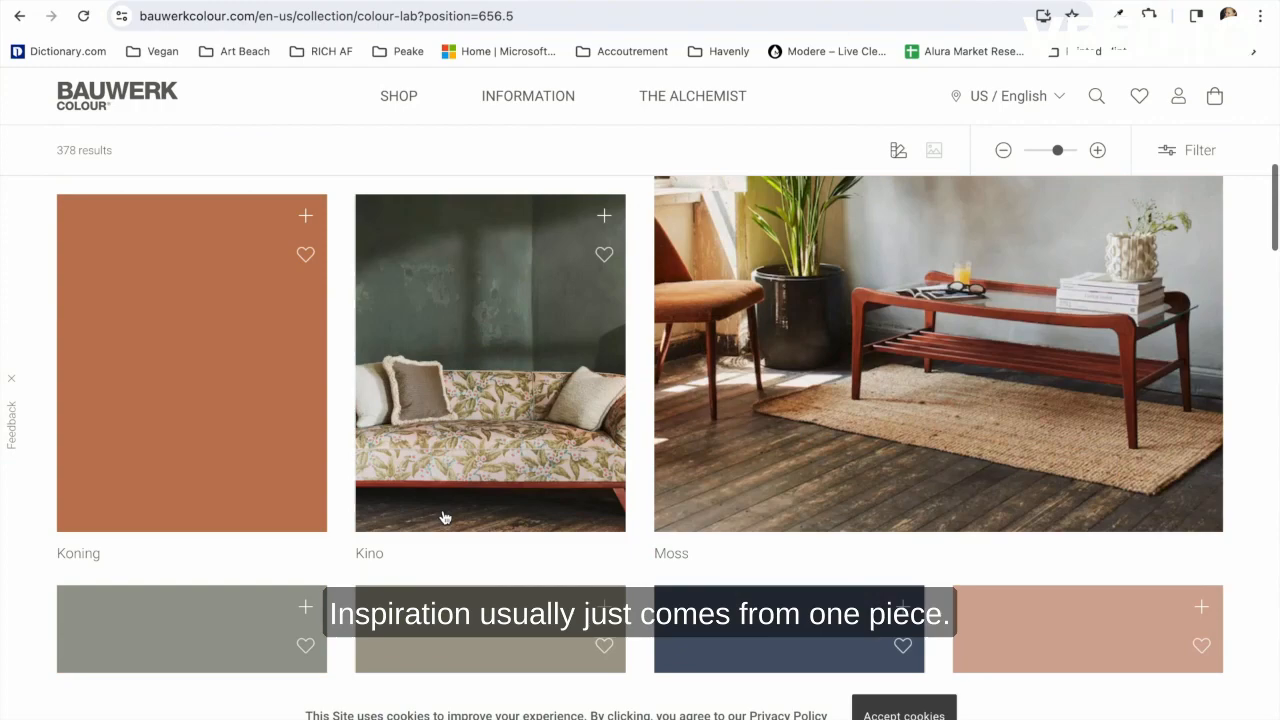
scroll(down, 3)
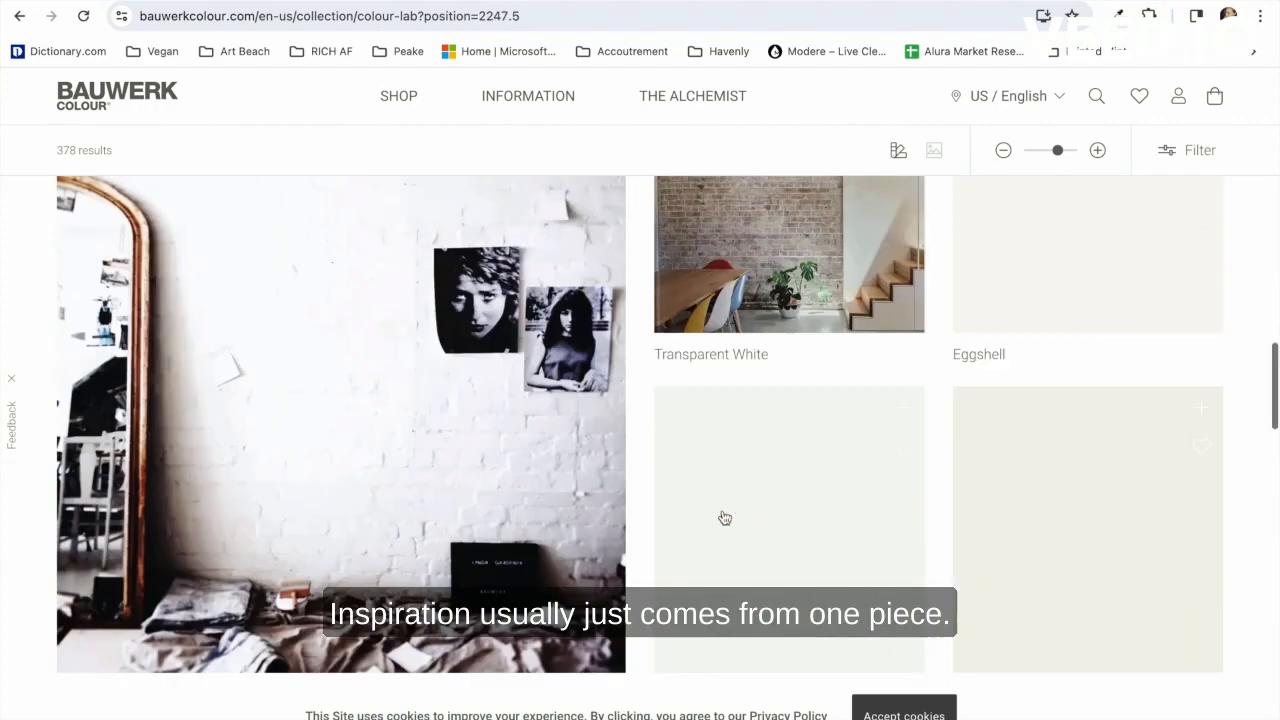
scroll(down, 3)
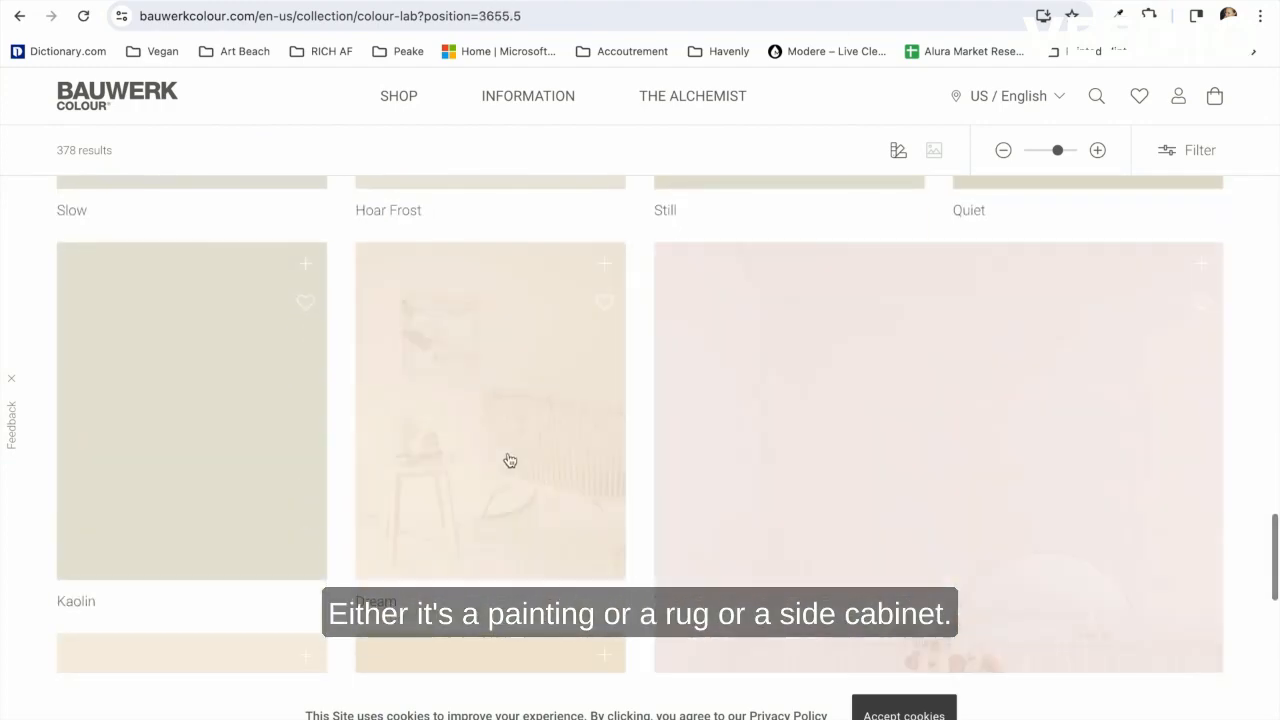
scroll(down, 3)
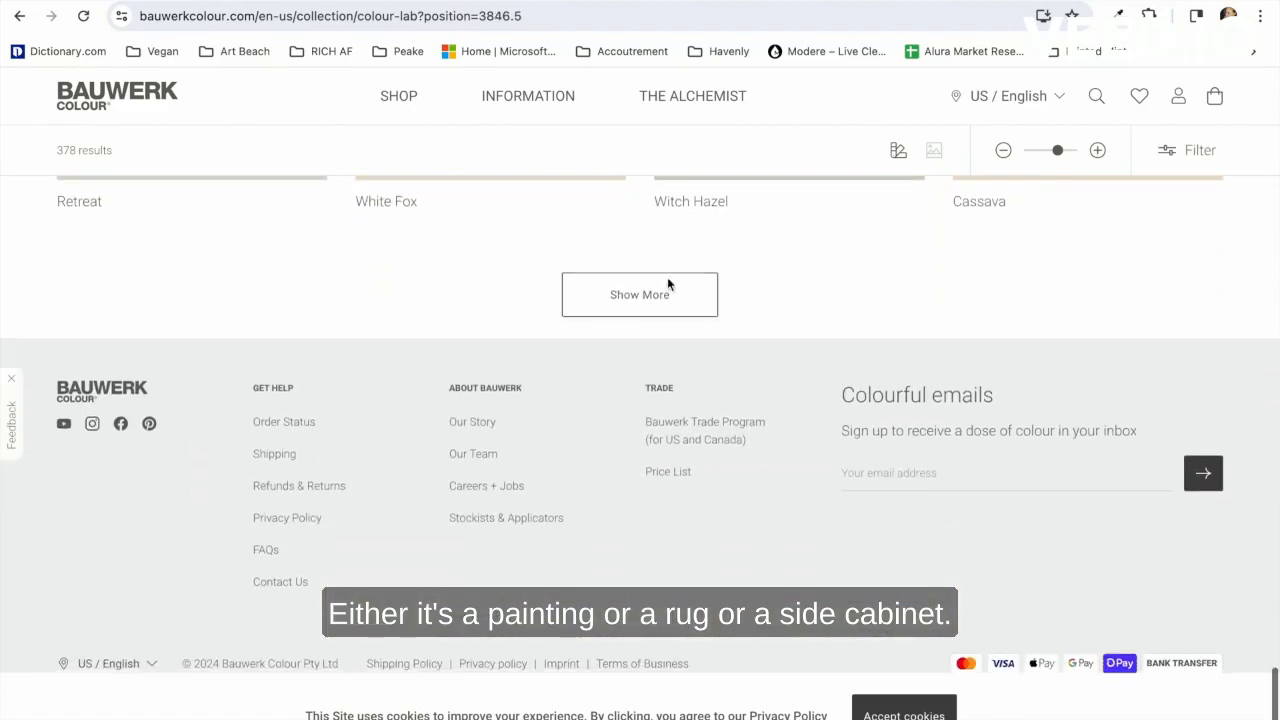
Load more limewash colours and continue toward the Goa colour
click(640, 294)
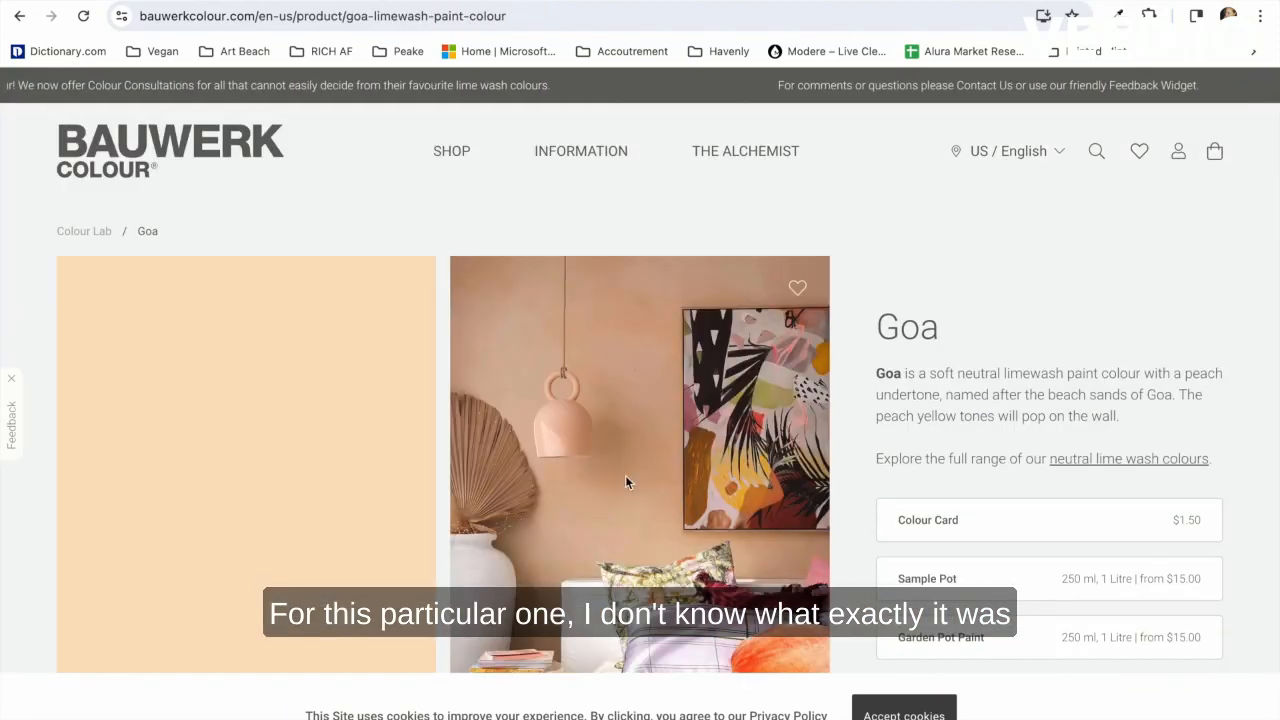
scroll(down, 3)
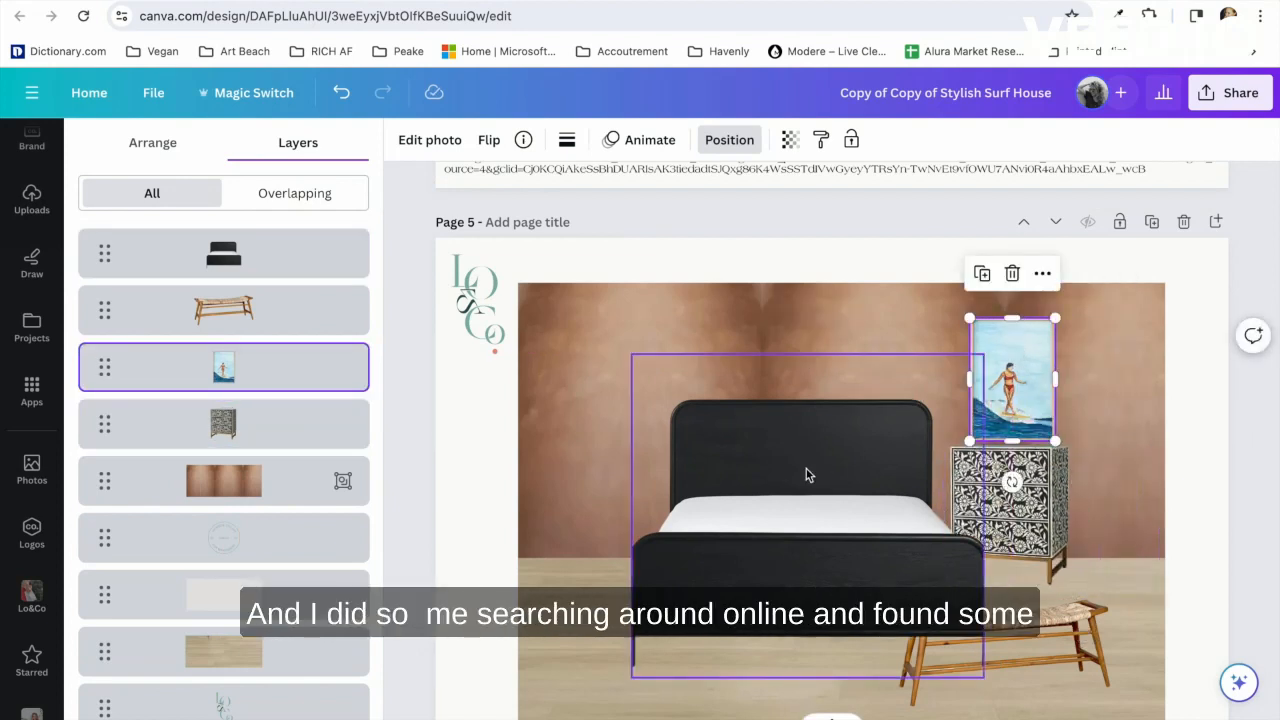
Find the 'snake' sconce in uploads and shrink it to wall-lamp size on the limewash wall
scroll(down, 3)
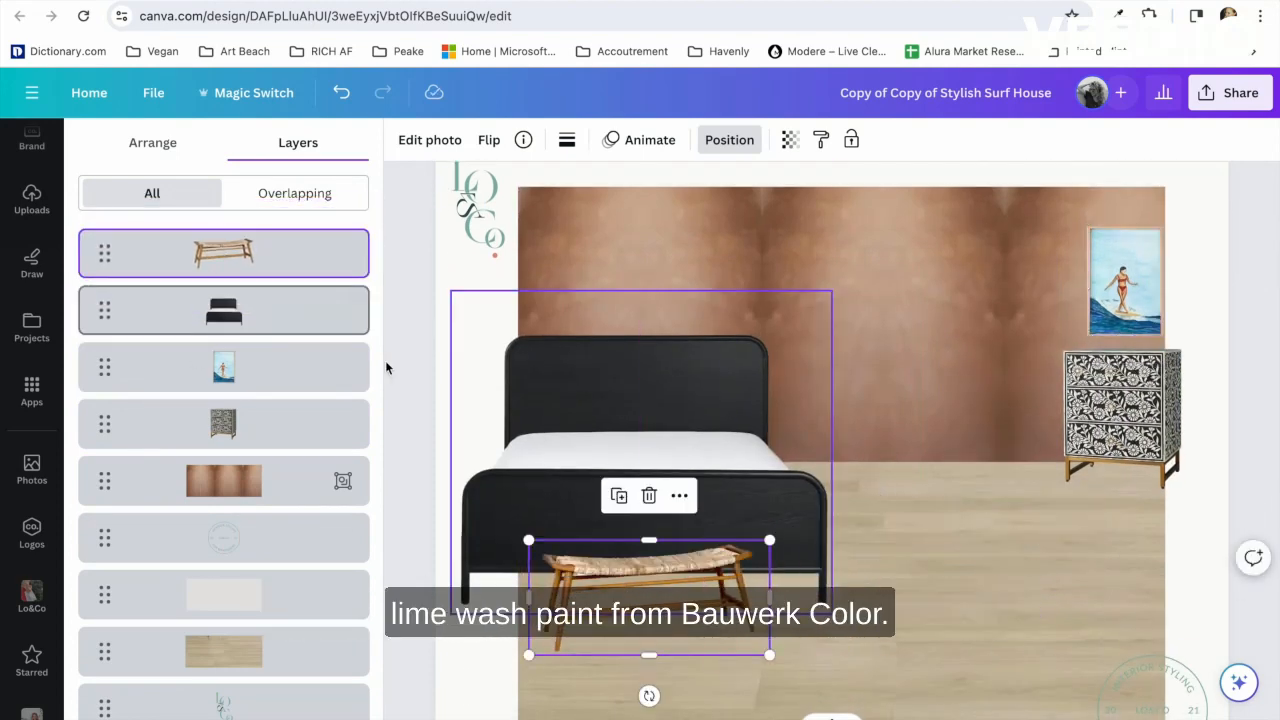
text(snake)
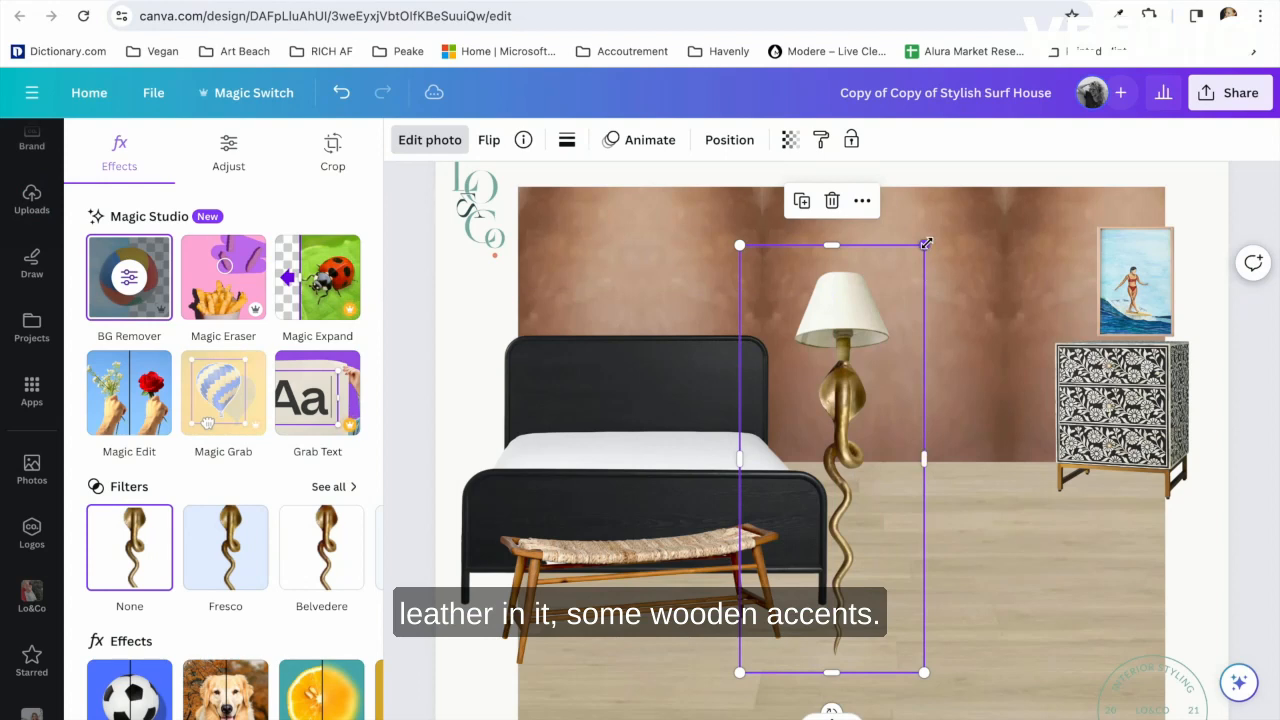
drag(924, 244, 800, 304)
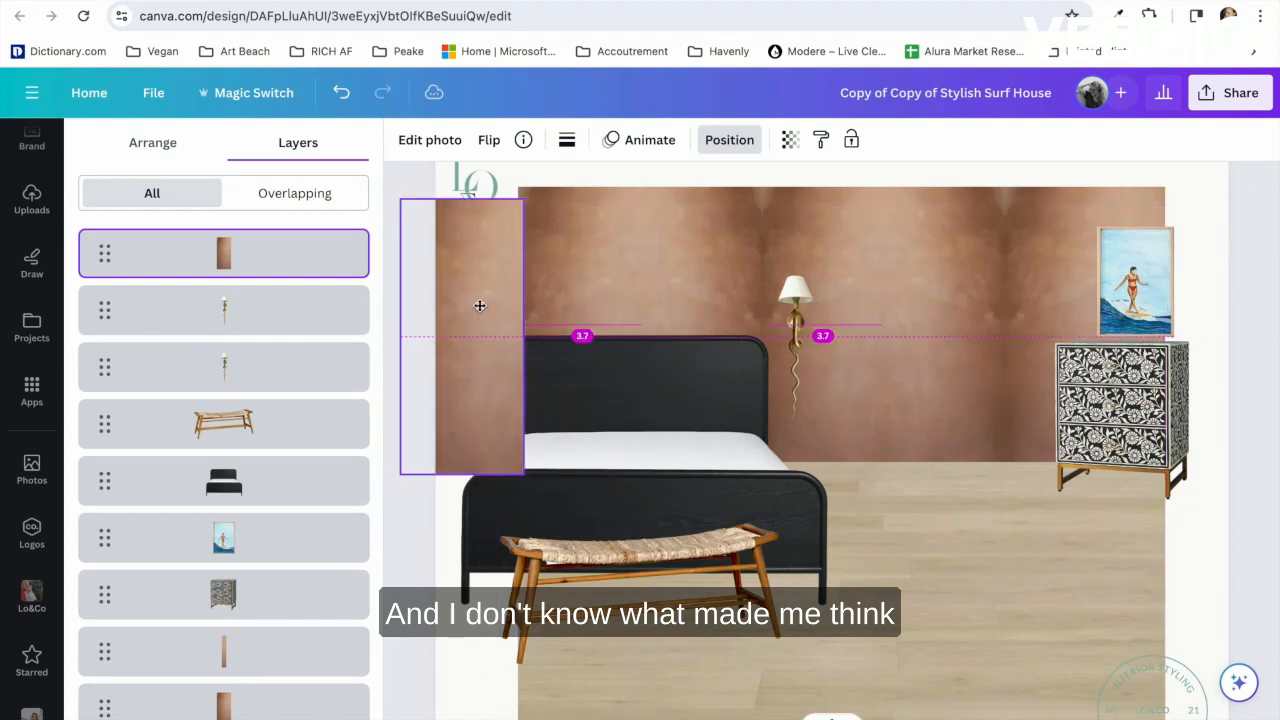
Flip the duplicated snake sconce horizontally so the pair mirrors across the bed
click(488, 140)
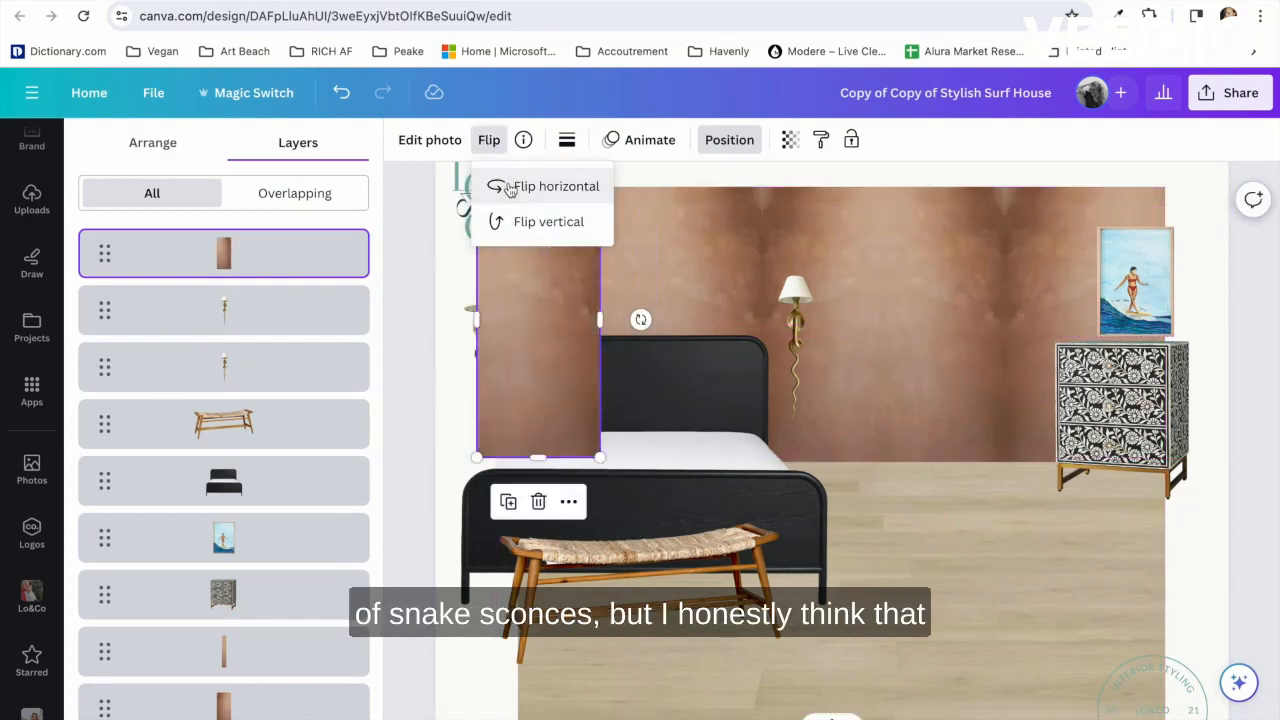
click(556, 186)
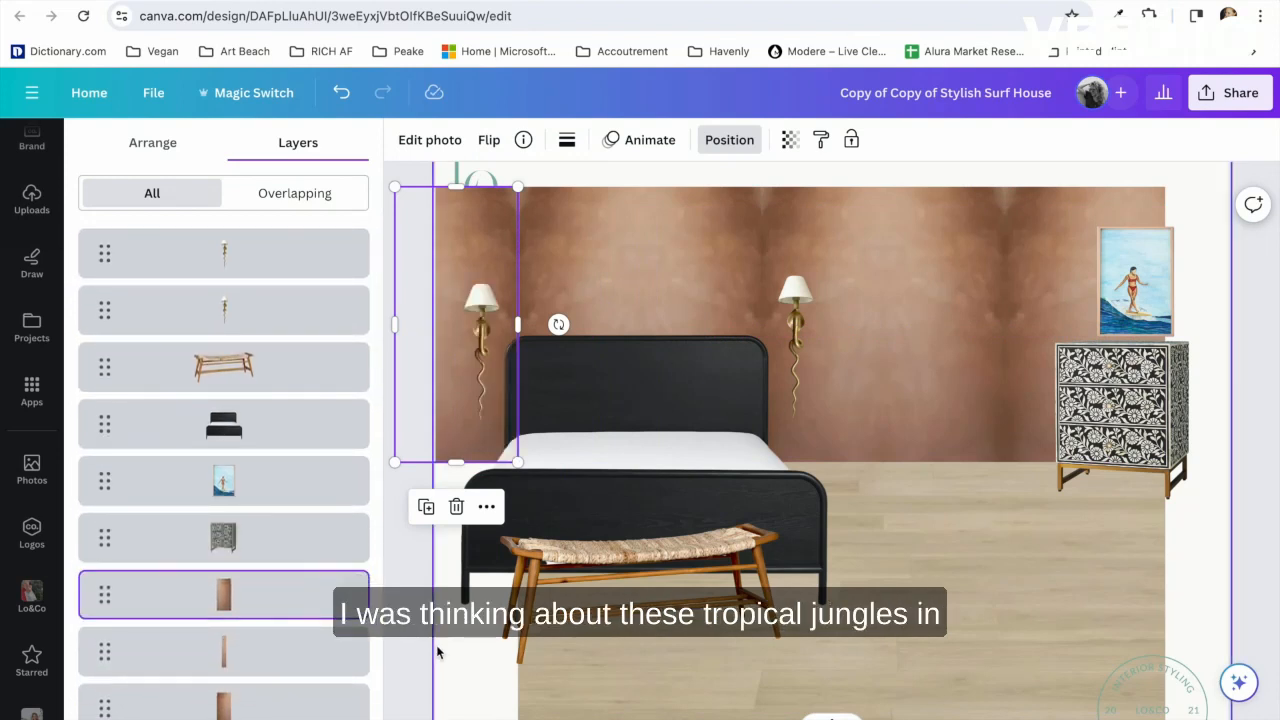
click(32, 200)
text(u)
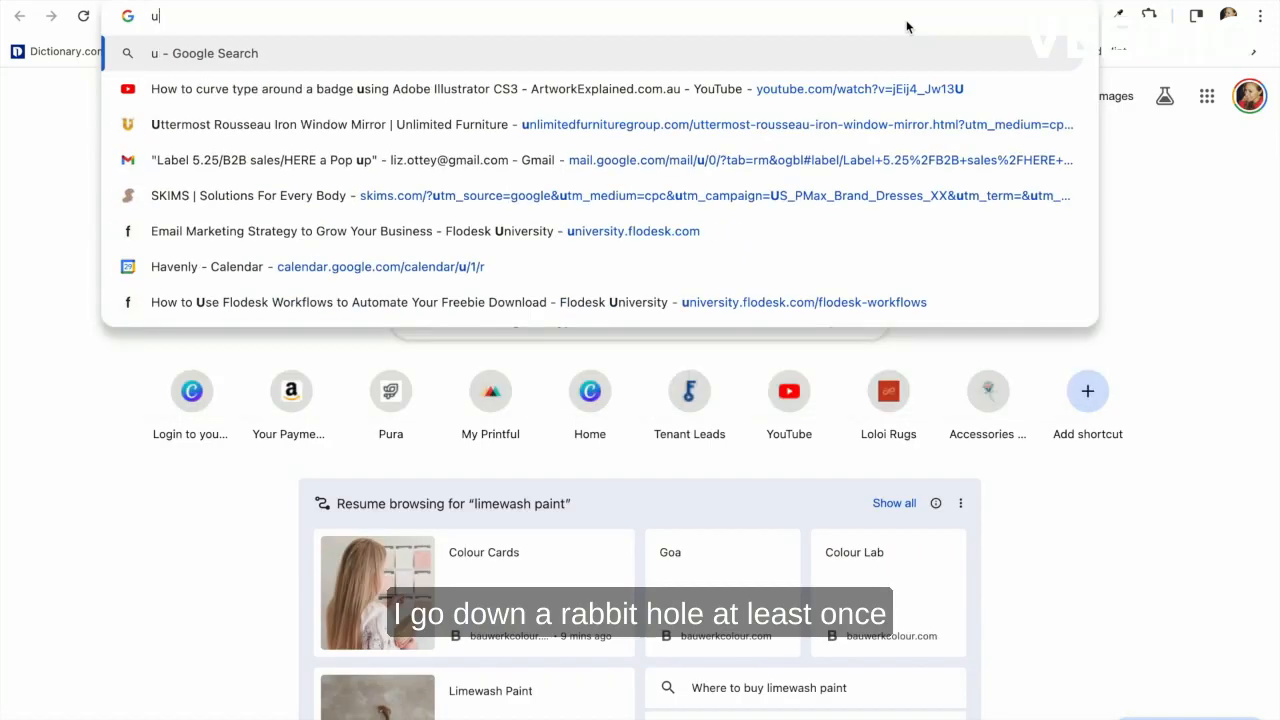
Search 'unique bedroom furniture' and browse the sponsored furniture results
text(nique bedroom furniture)
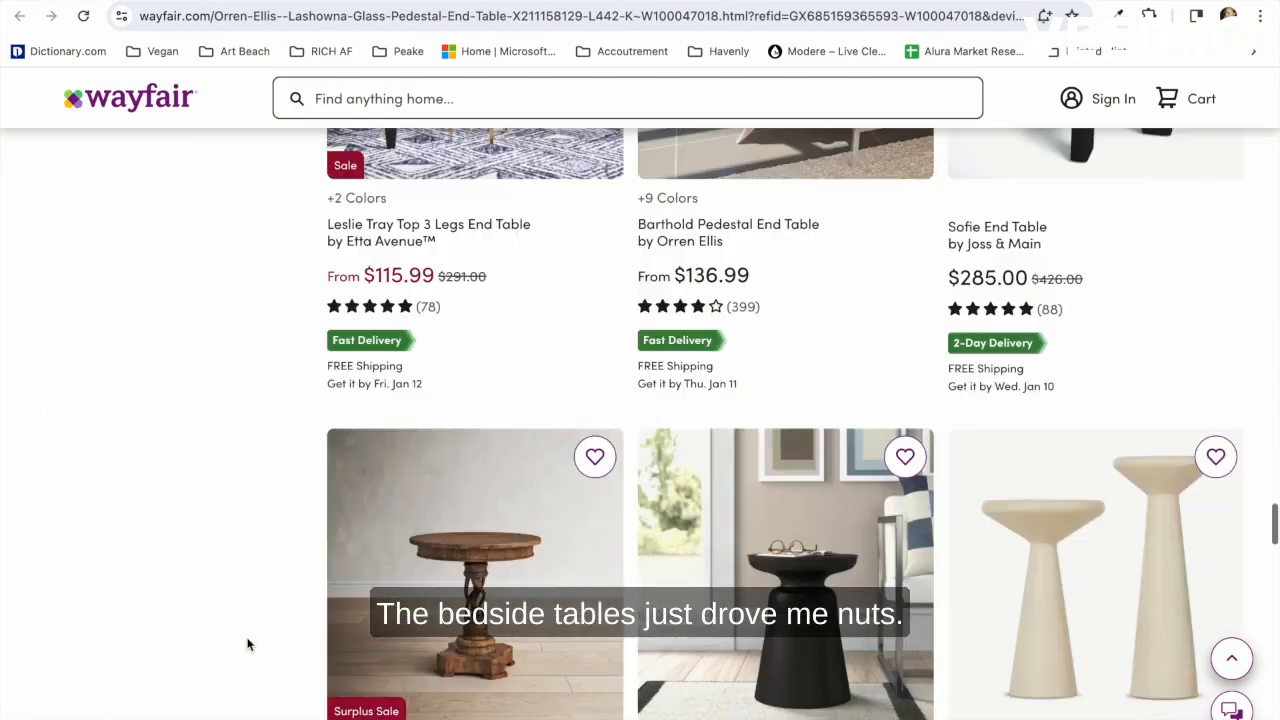
scroll(down, 3)
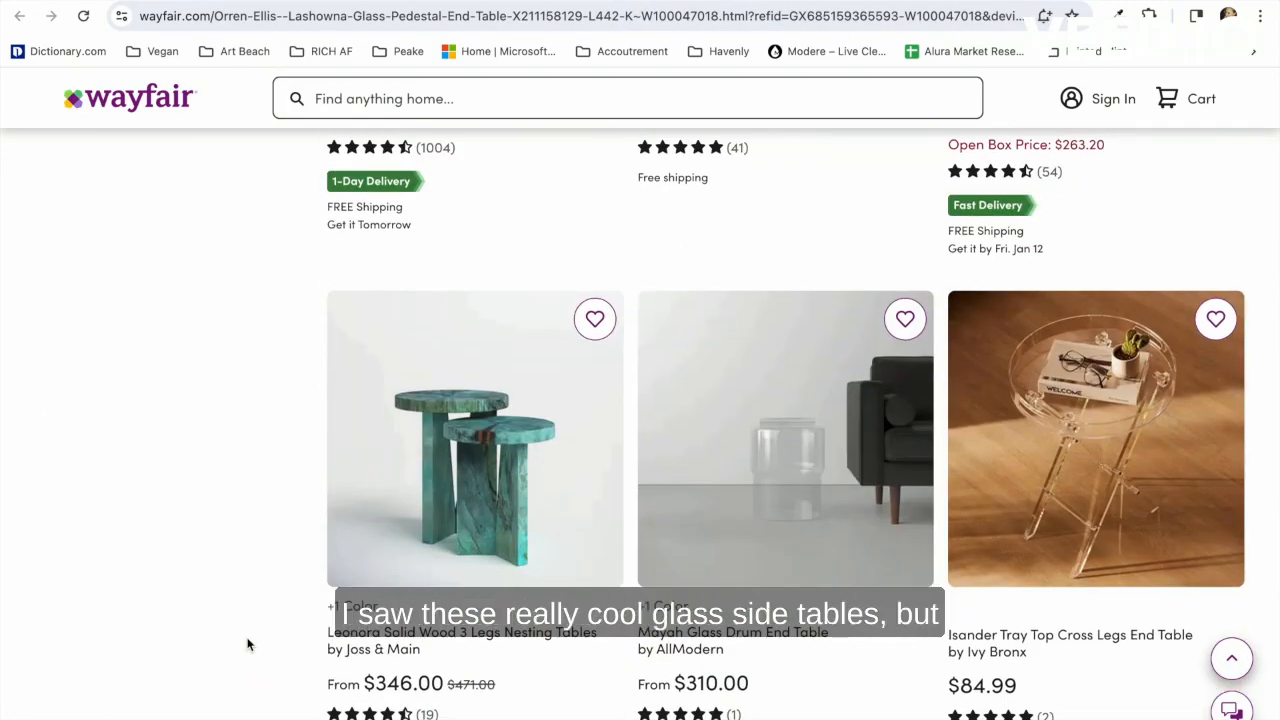
scroll(down, 3)
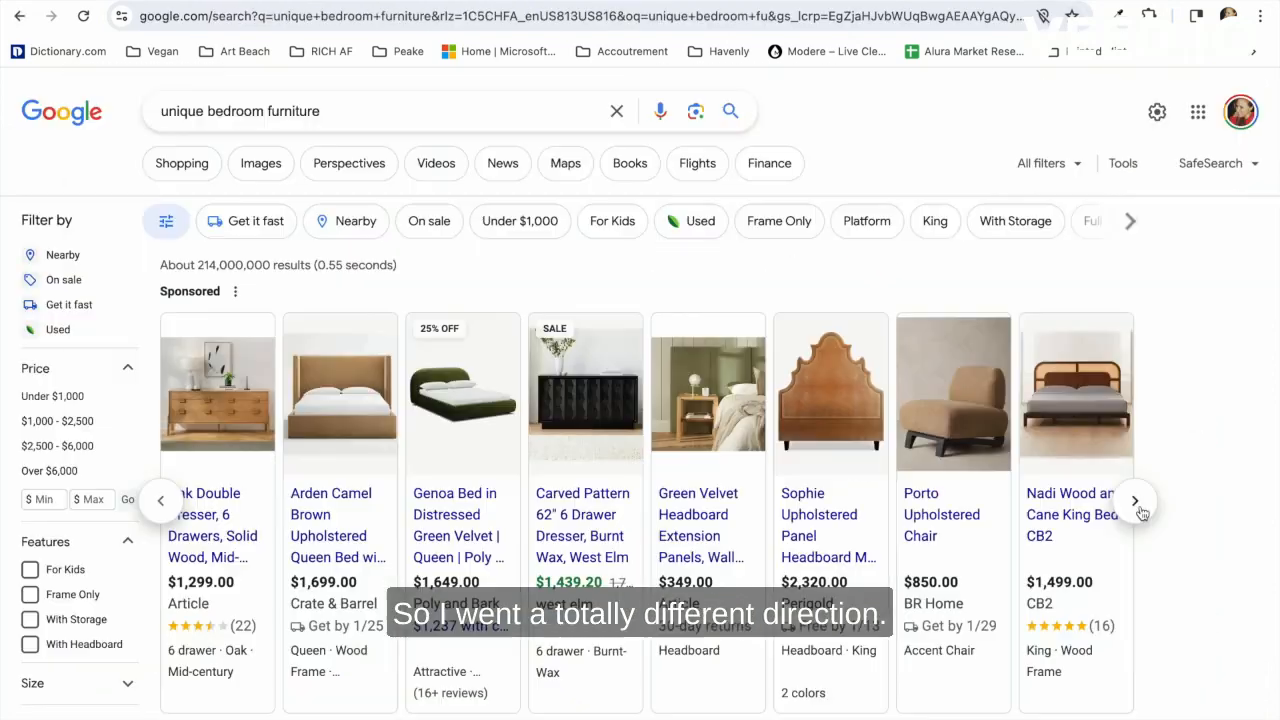
click(1136, 500)
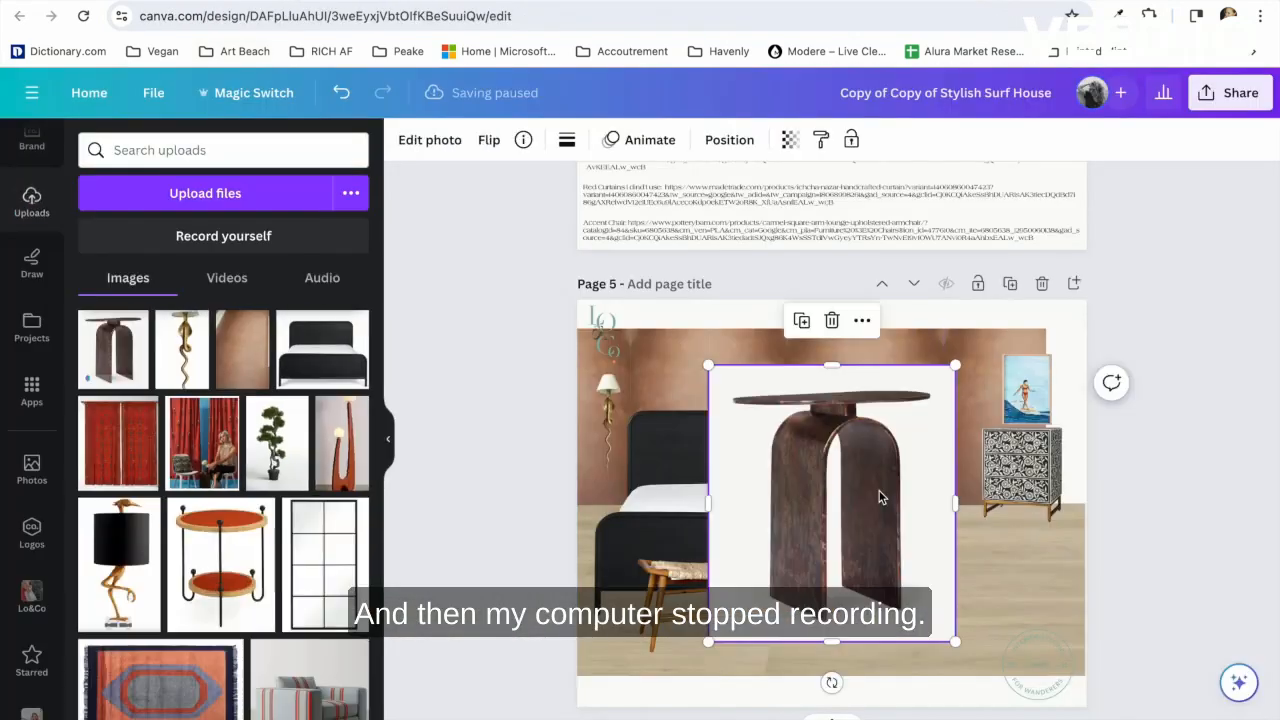
Select the dark arched side table, then view the Masaya lounge chair from angled and side shots
click(428, 140)
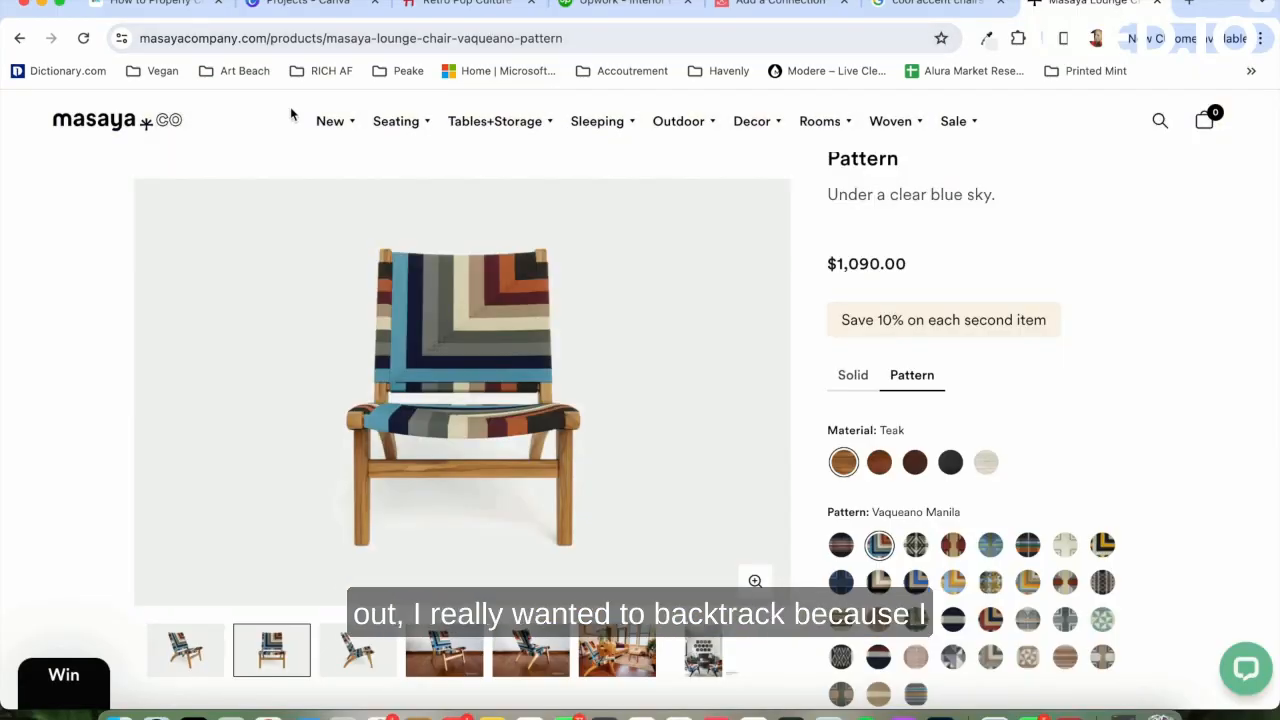
click(184, 660)
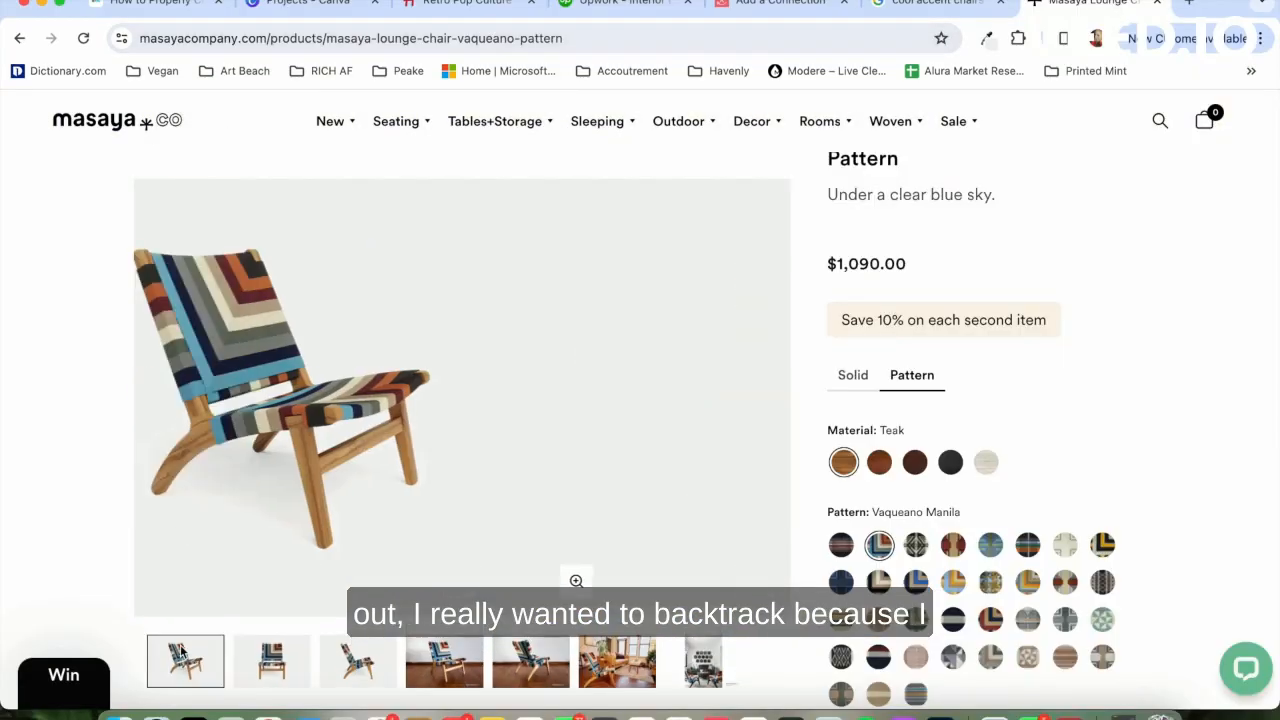
click(356, 660)
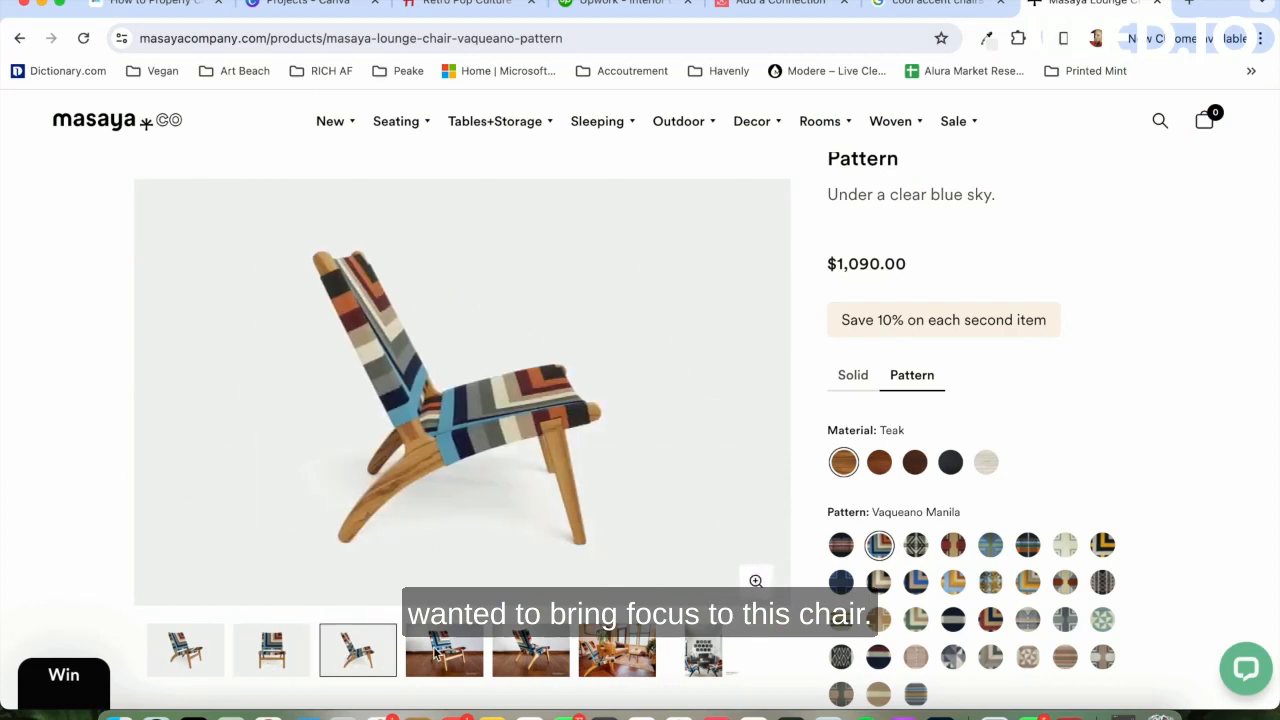